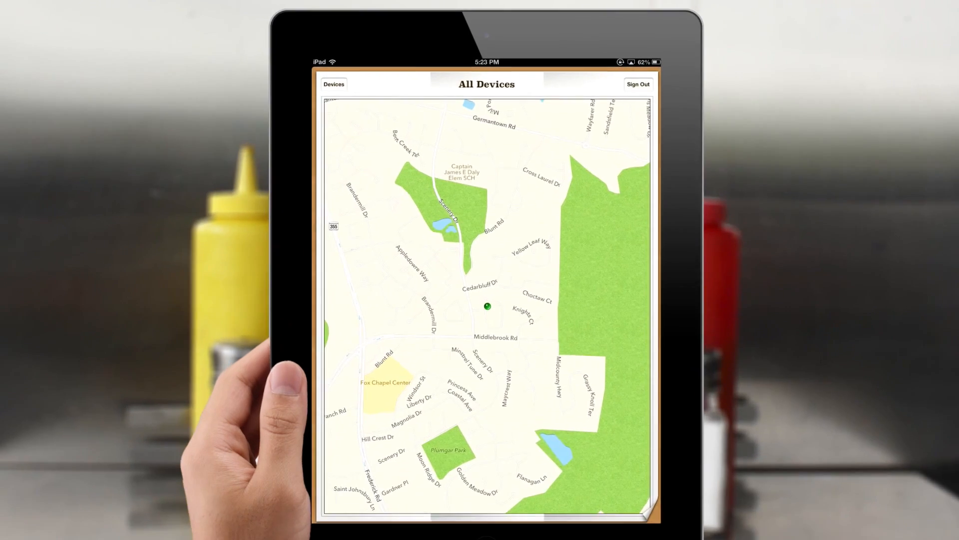
View the My Devices list (two online, two offline), then return to the home screen
{"action": "left_click", "coordinate": [334, 84]}
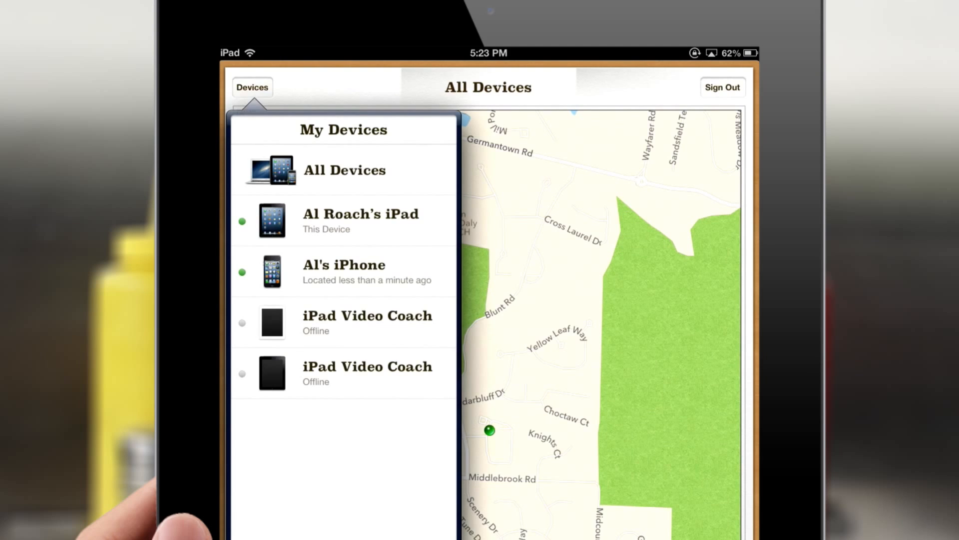
{"action": "left_click", "coordinate": [360, 220]}
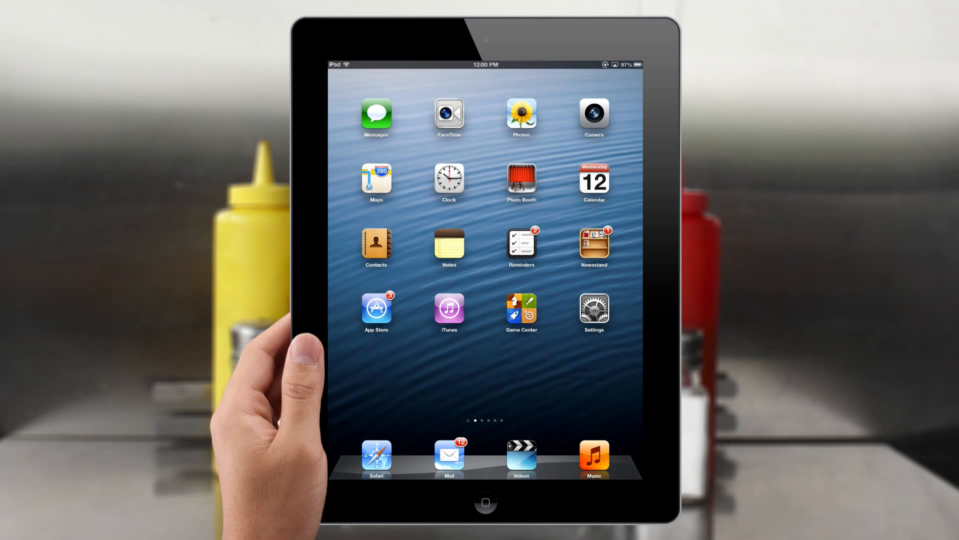
Go to Settings > Privacy > Location Services
{"action": "left_click", "coordinate": [592, 309]}
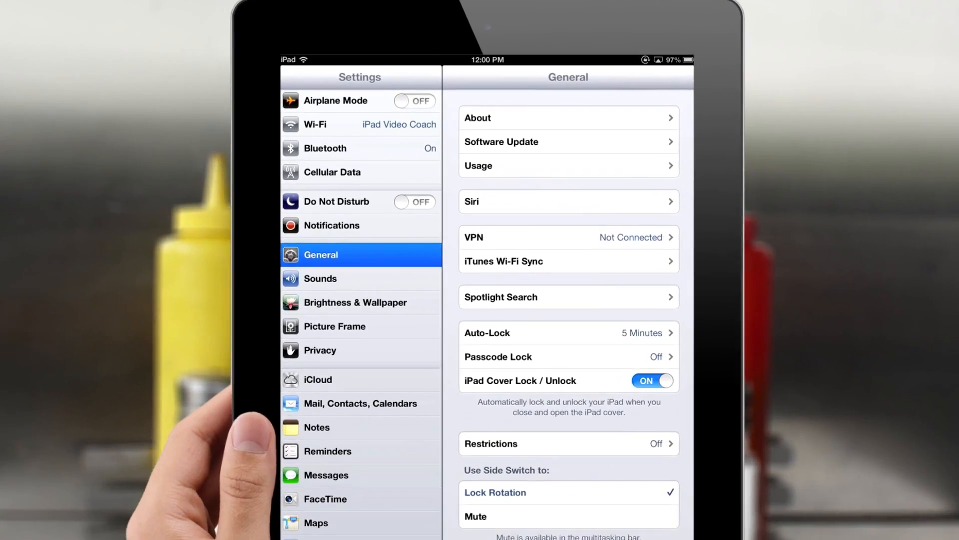
{"action": "left_click", "coordinate": [319, 350]}
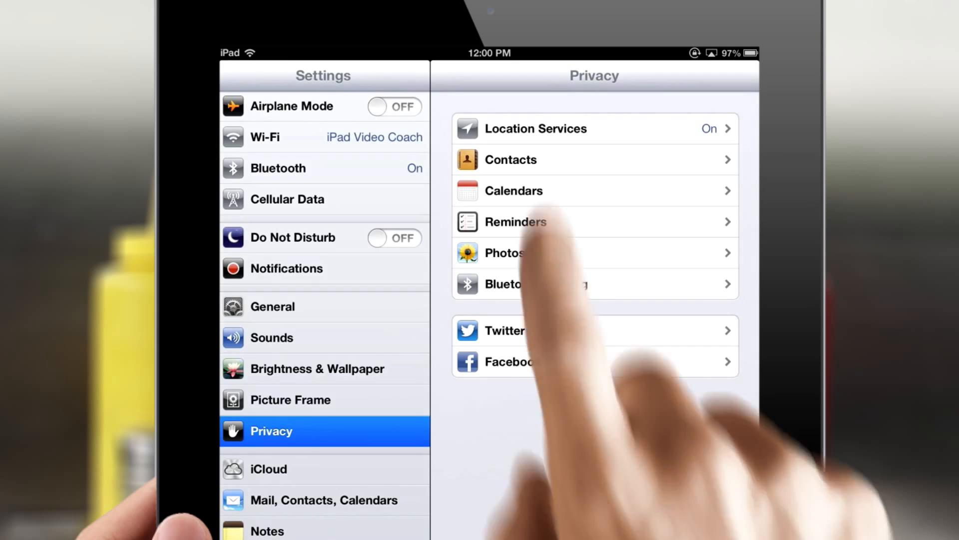
{"action": "left_click", "coordinate": [535, 128]}
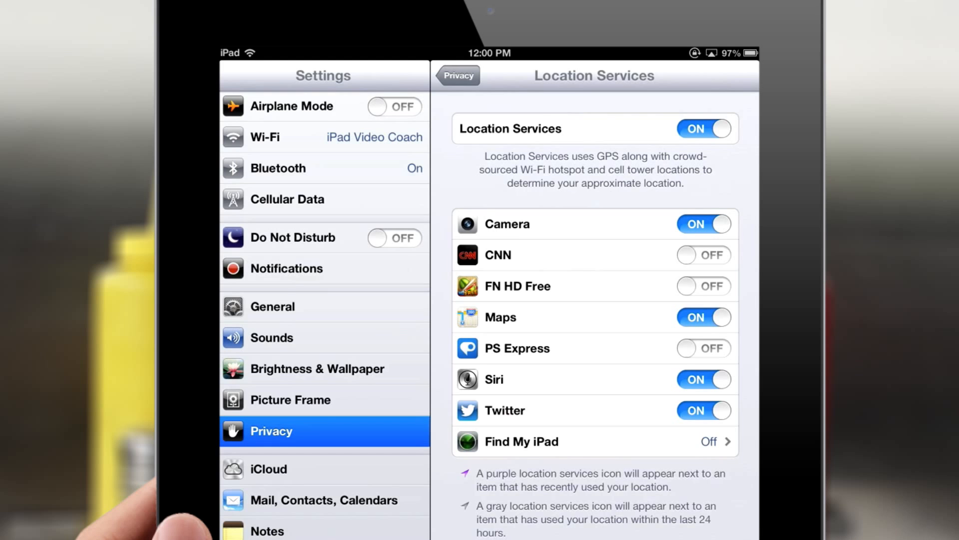
Turn on the Find My iPad switch and confirm with OK in the alert
{"action": "left_click", "coordinate": [594, 441]}
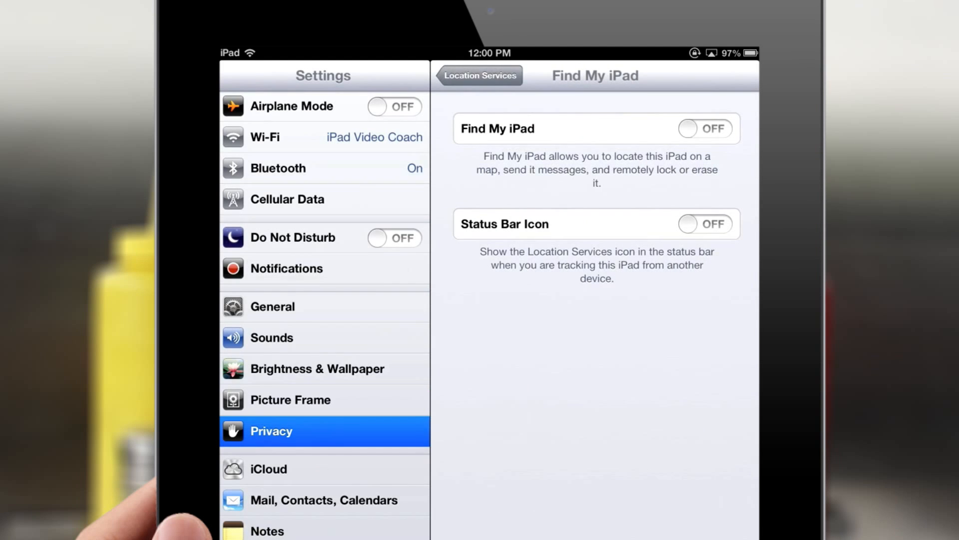
{"action": "left_click", "coordinate": [704, 129]}
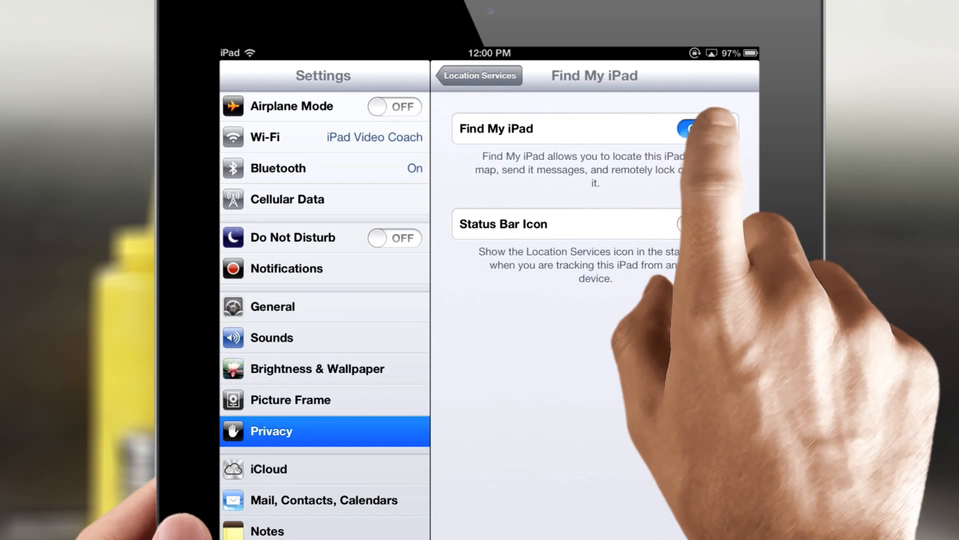
{"action": "left_click", "coordinate": [690, 128]}
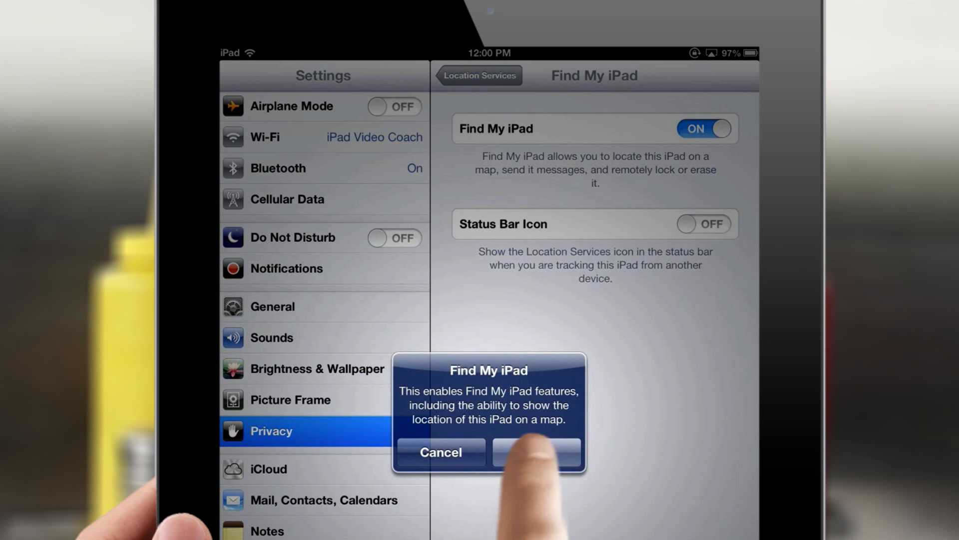
{"action": "left_click", "coordinate": [536, 451]}
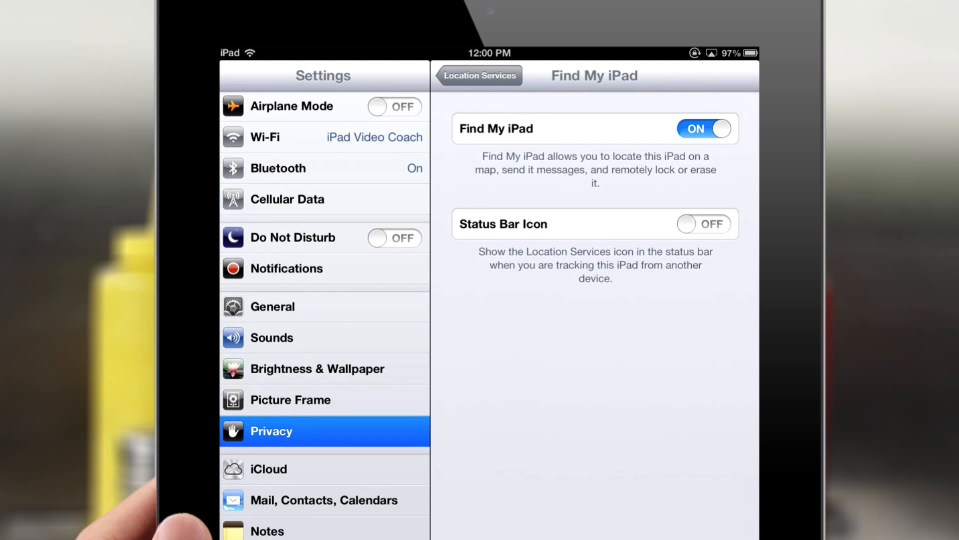
{"action": "left_click", "coordinate": [703, 223]}
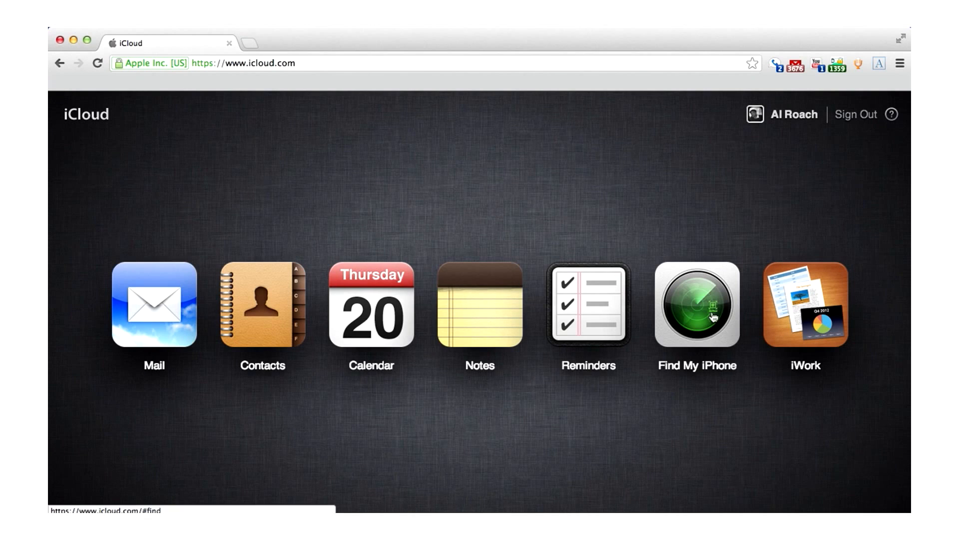
Launch the Find My iPhone app from the icloud.com app launcher
{"action": "left_click", "coordinate": [696, 305]}
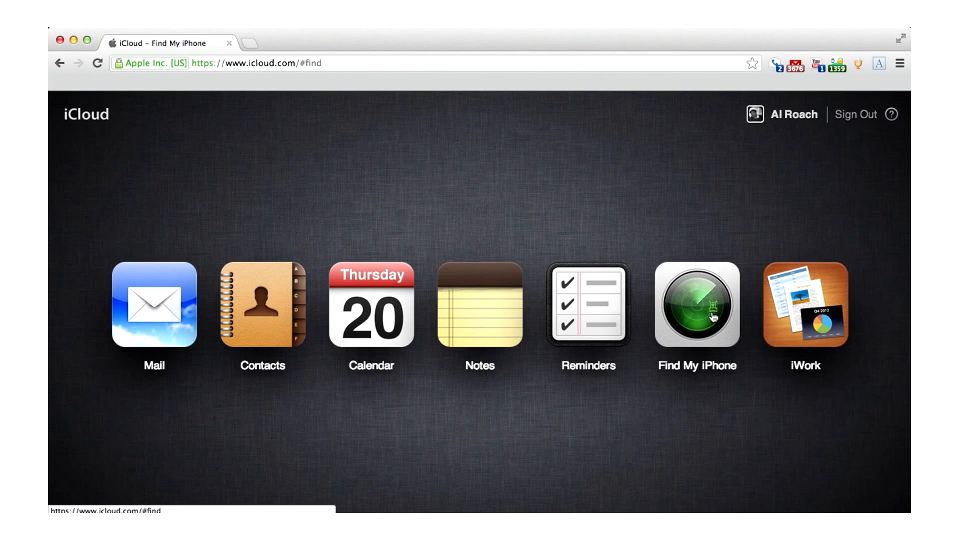
{"action": "left_click", "coordinate": [696, 305]}
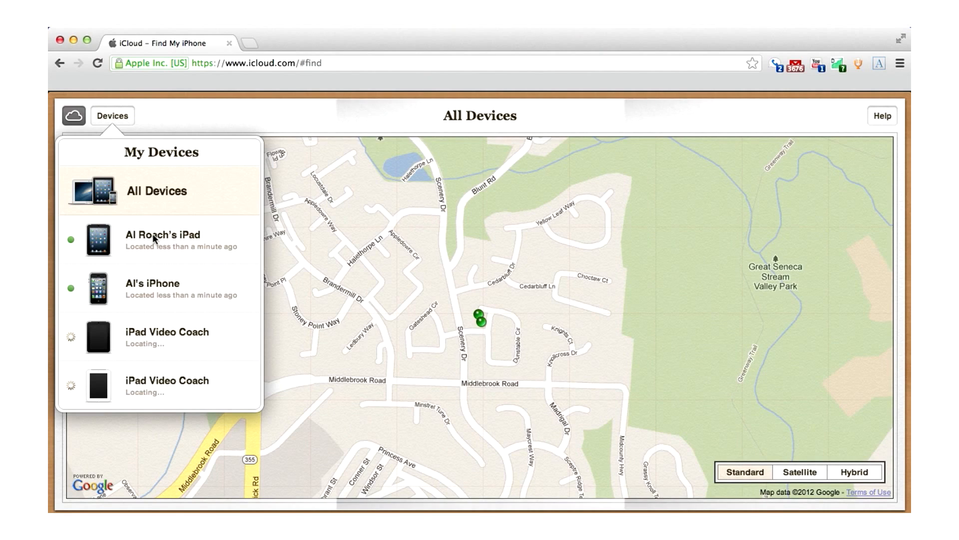
{"action": "left_click", "coordinate": [163, 239]}
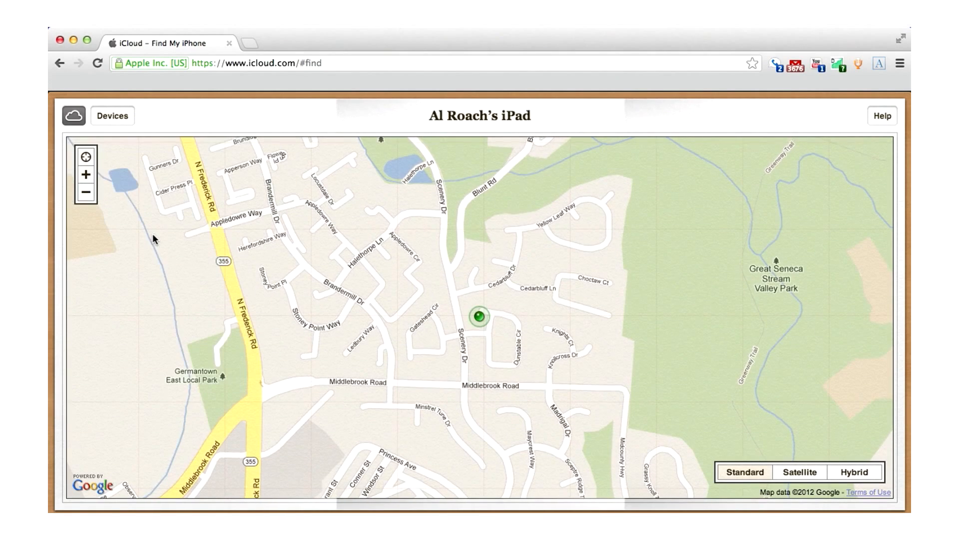
{"action": "left_click", "coordinate": [480, 316]}
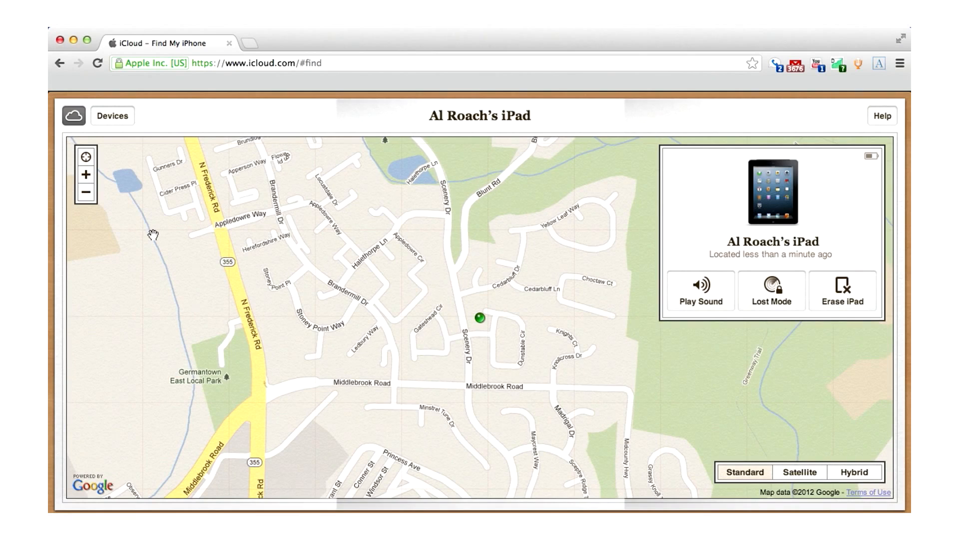
{"action": "mouse_move", "coordinate": [318, 264]}
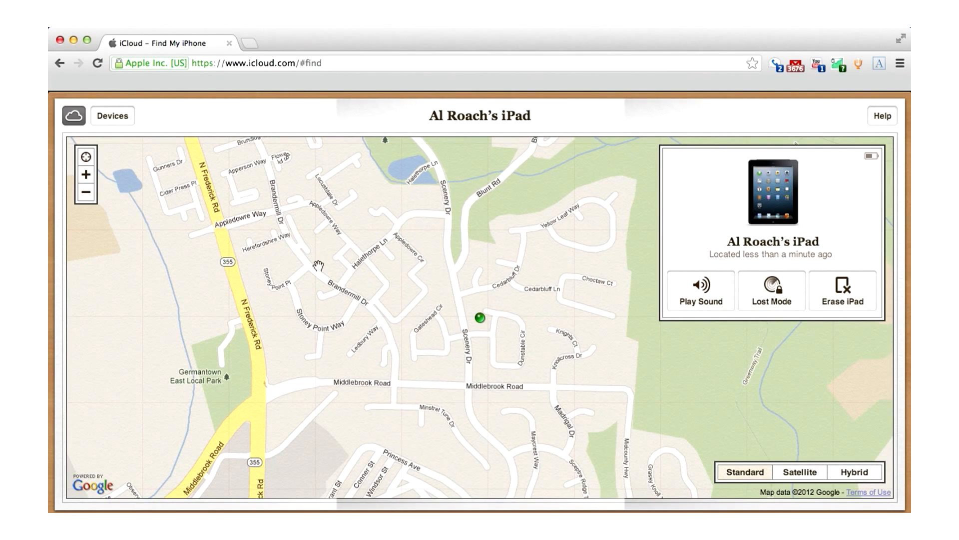
{"action": "mouse_move", "coordinate": [588, 316]}
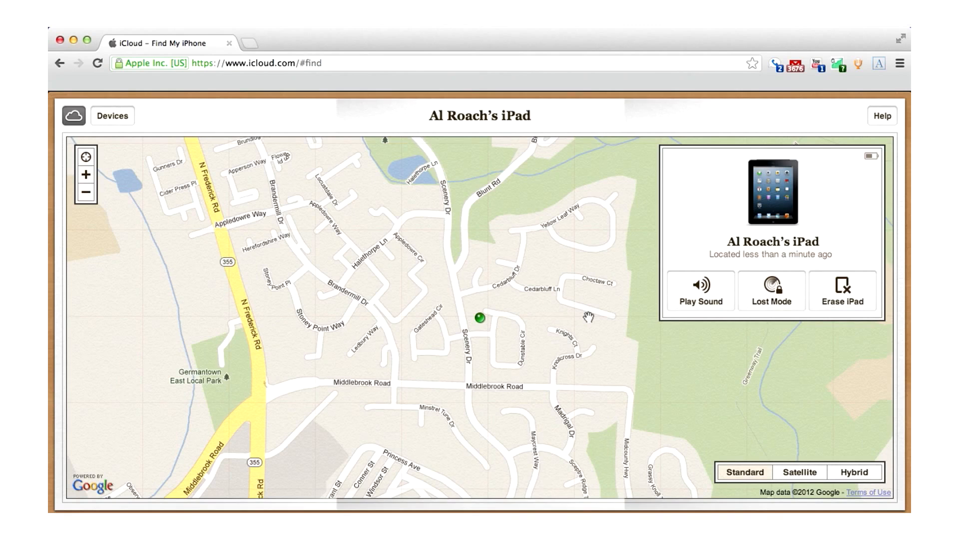
{"action": "mouse_move", "coordinate": [721, 286]}
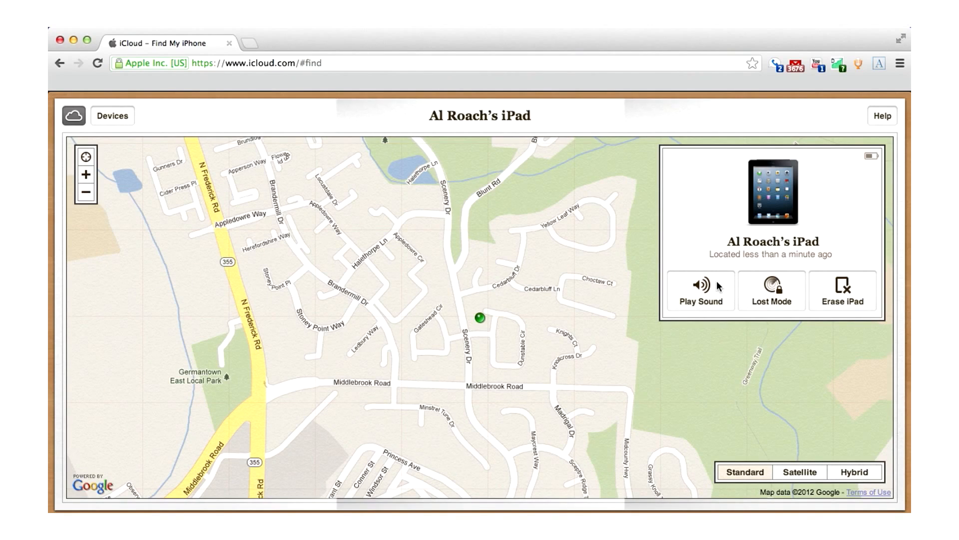
{"action": "mouse_move", "coordinate": [745, 512]}
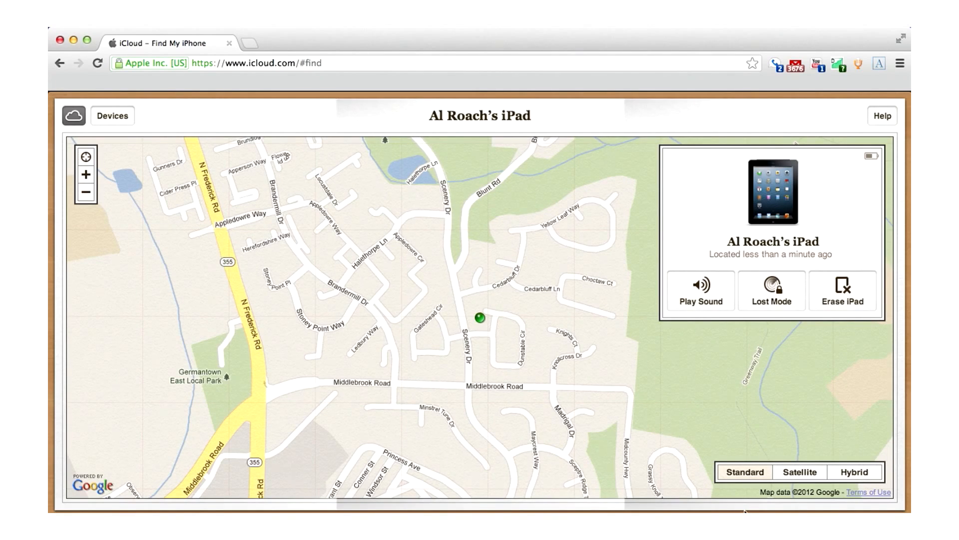